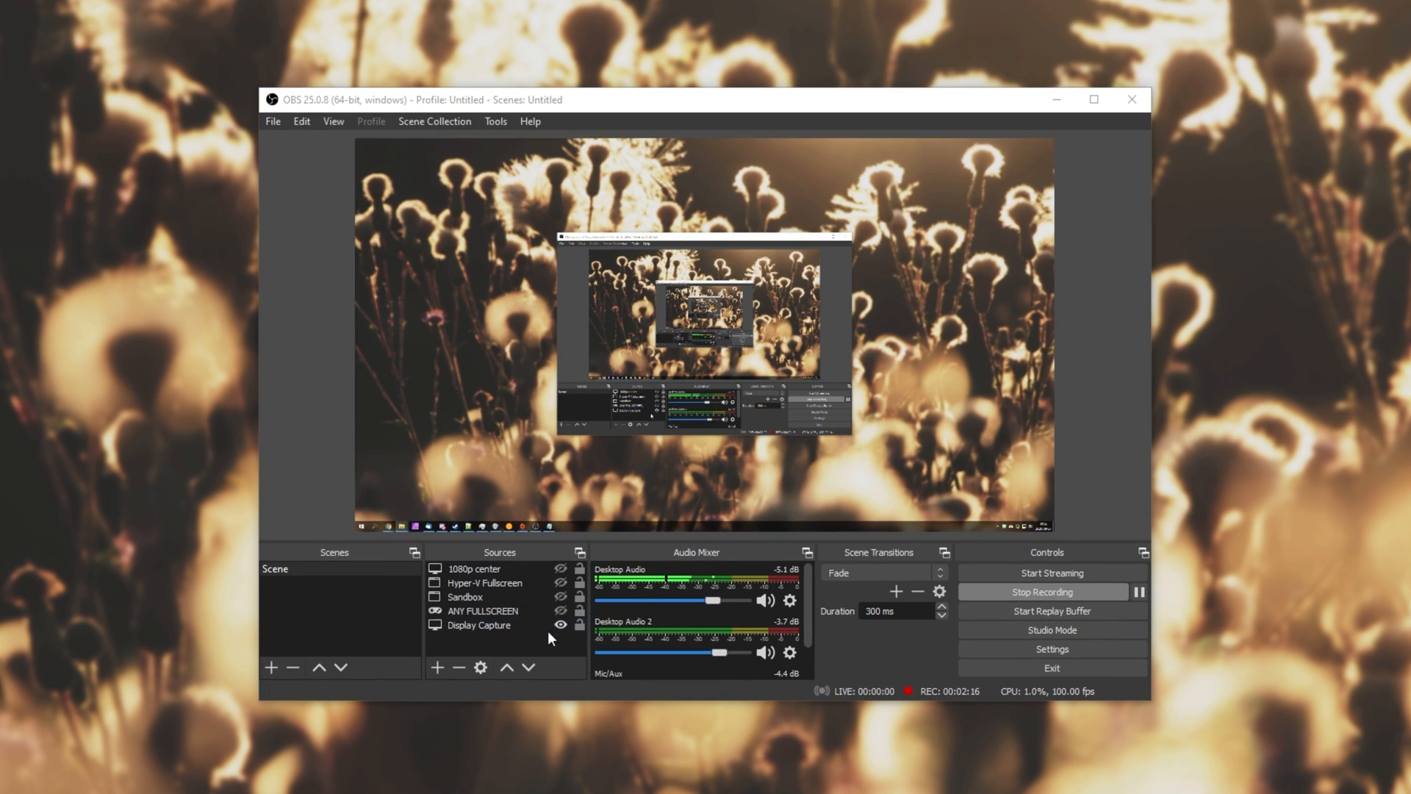
Step: Review the Display Capture source's properties, keep the same display selected, and cancel without changes
click(476, 626)
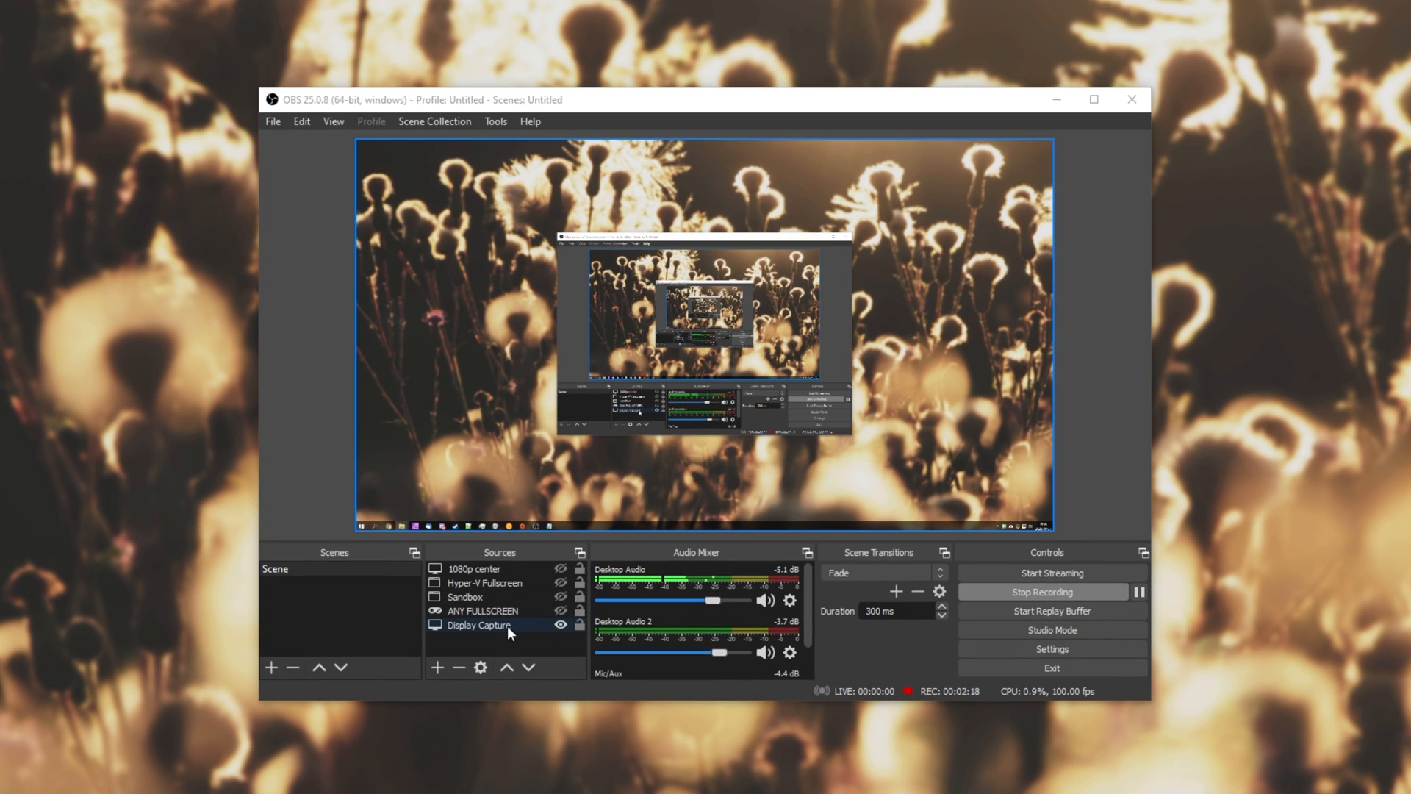
click(485, 610)
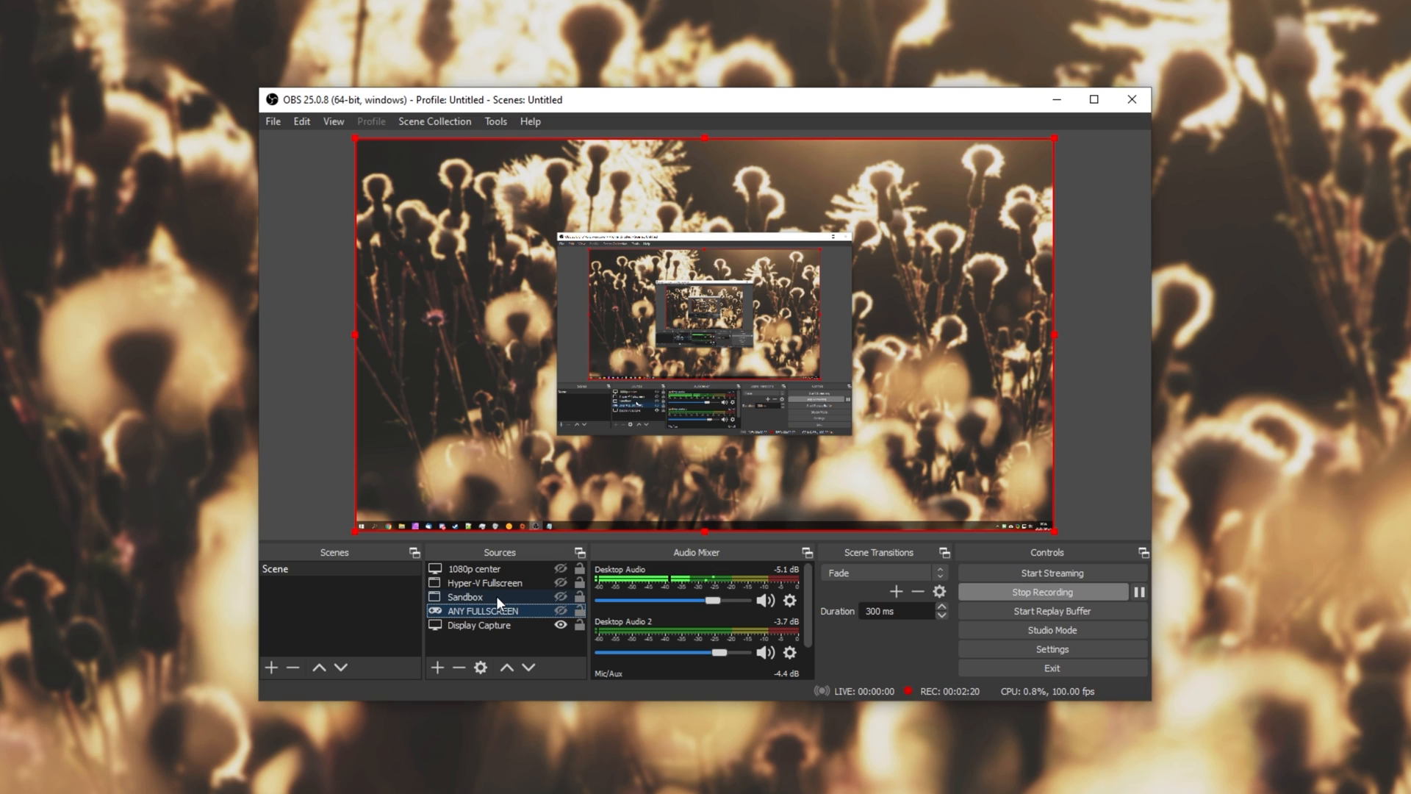
click(465, 597)
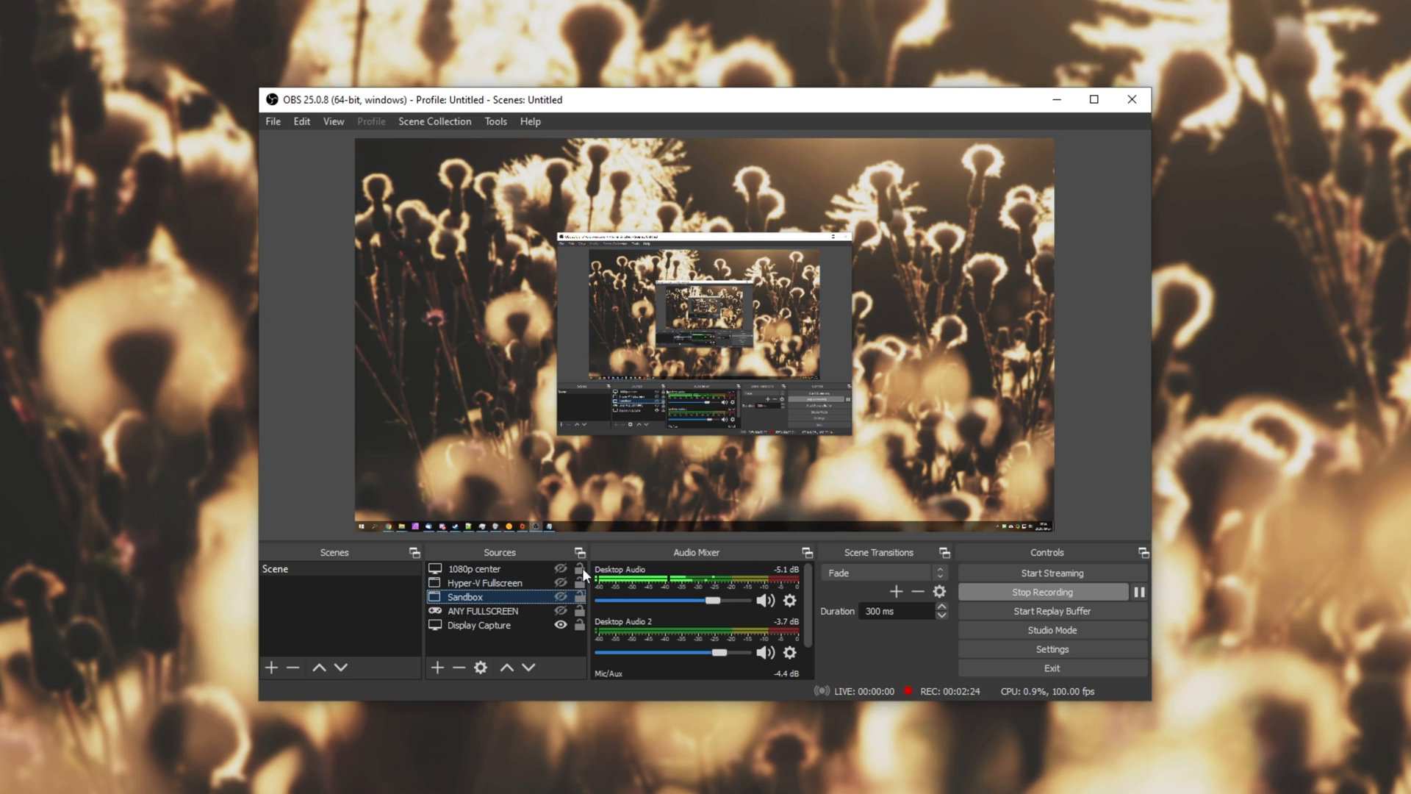
click(478, 624)
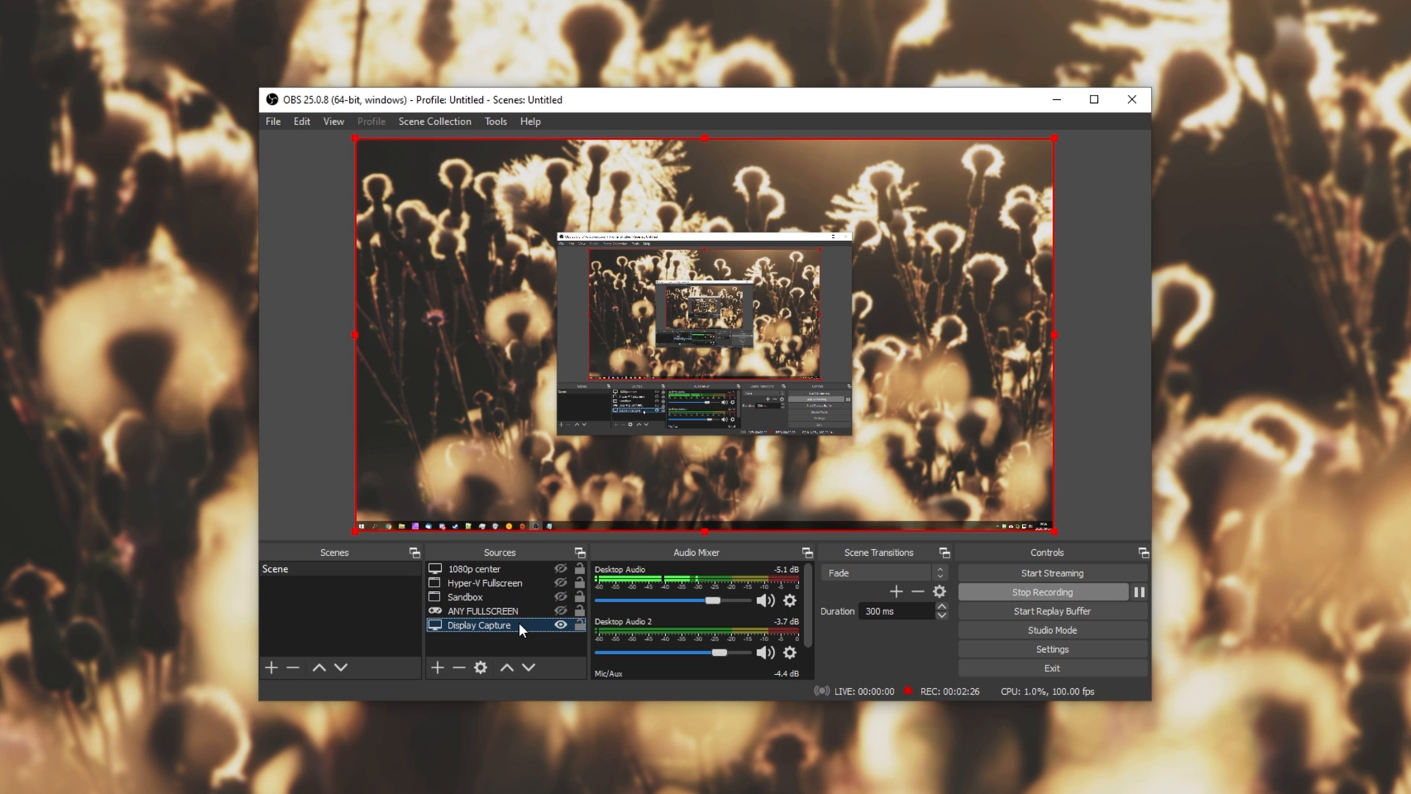
right_click(481, 625)
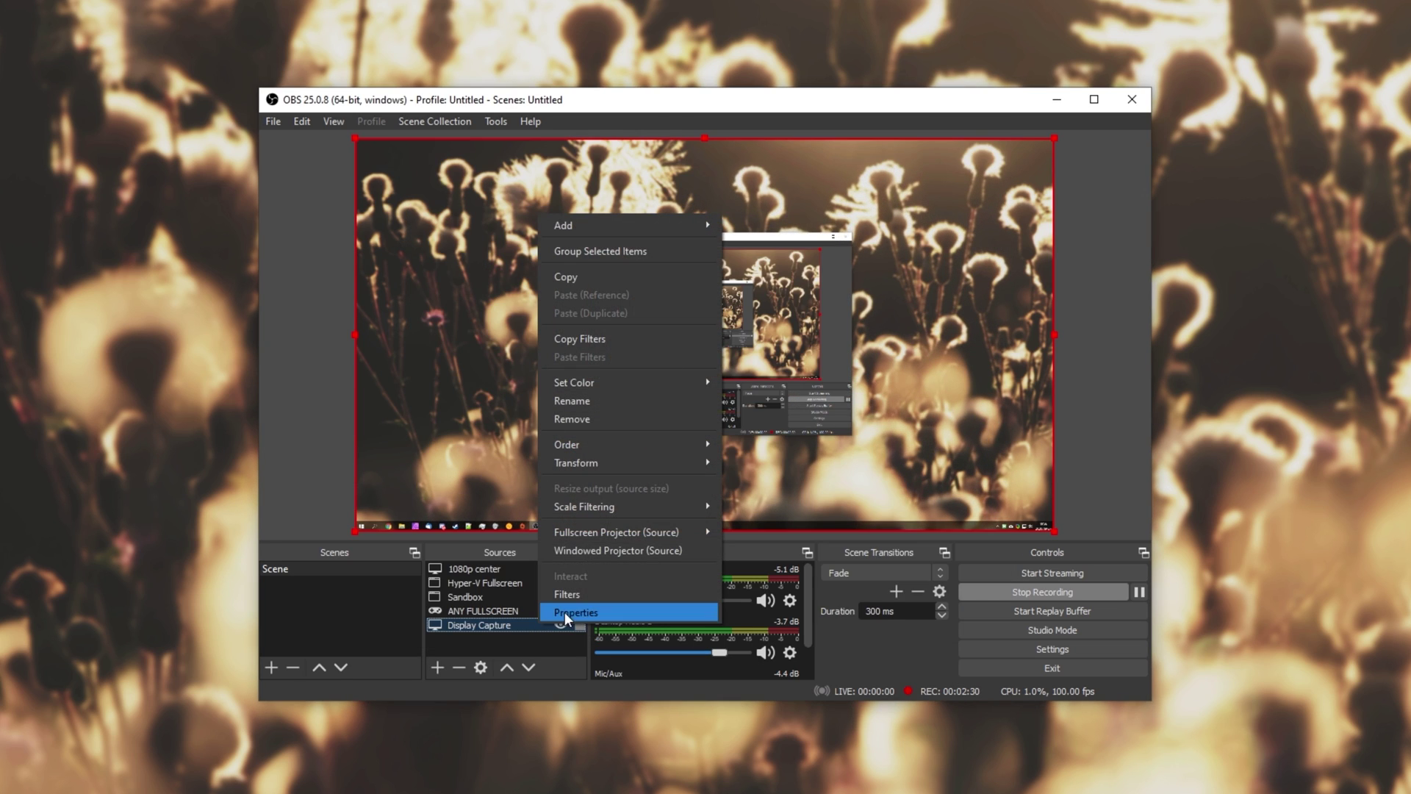
click(575, 611)
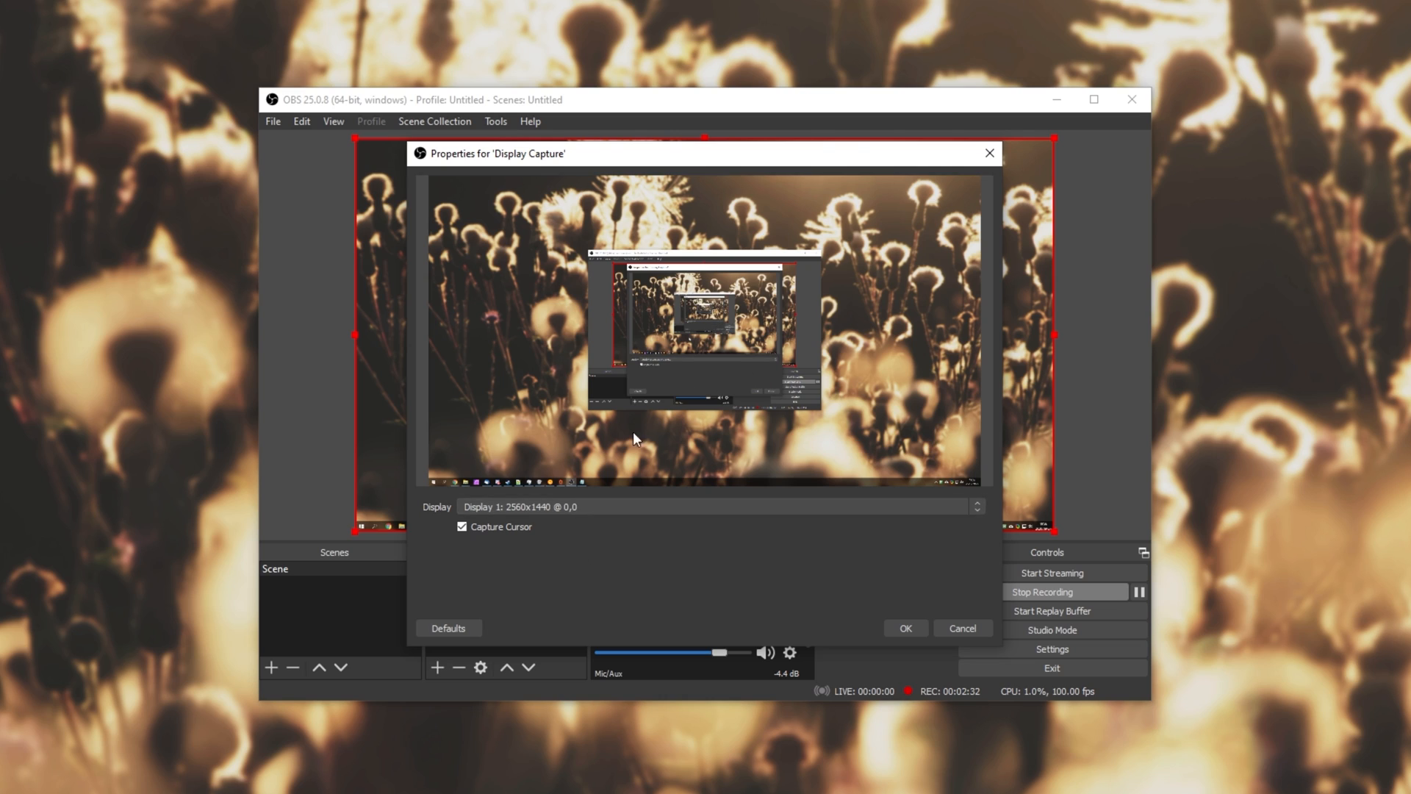
click(710, 506)
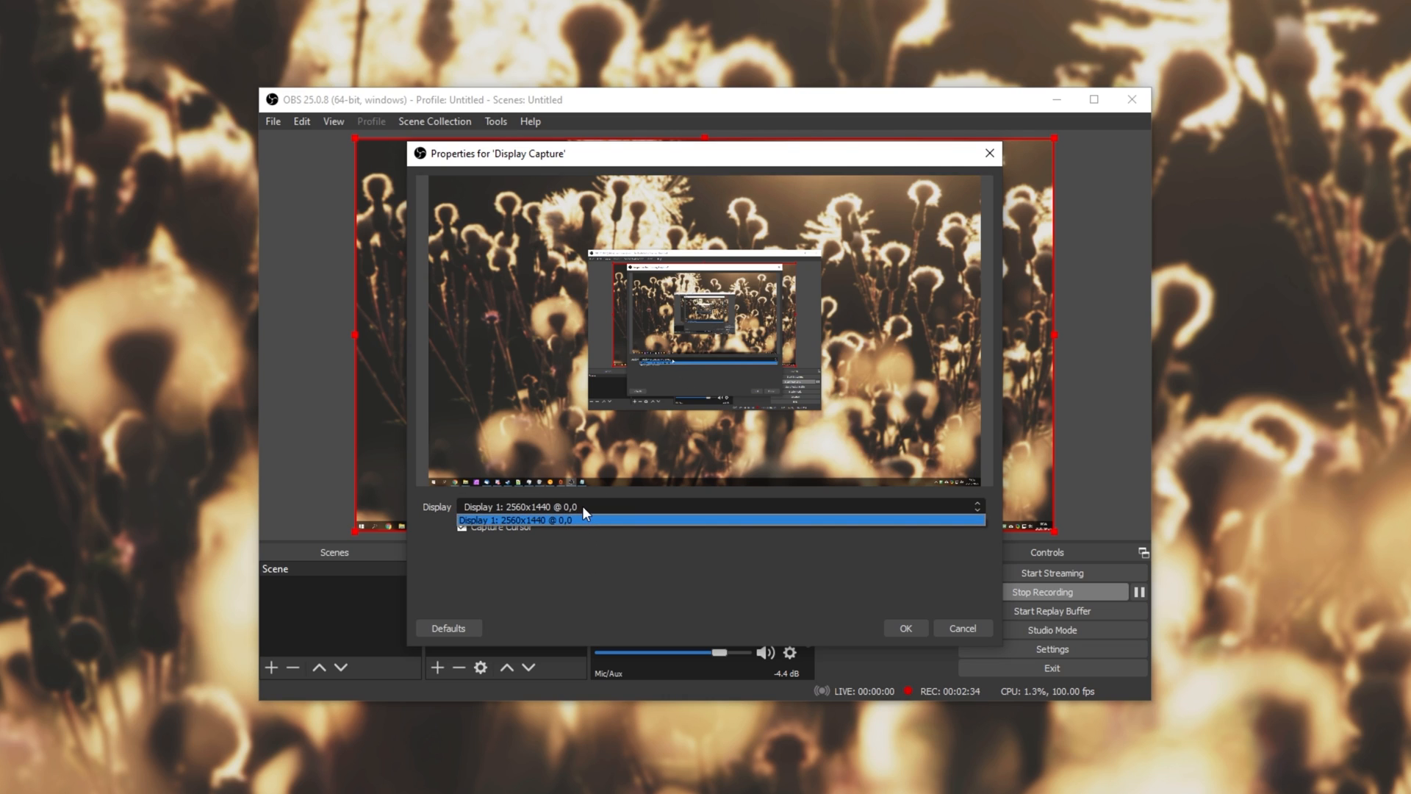
click(515, 520)
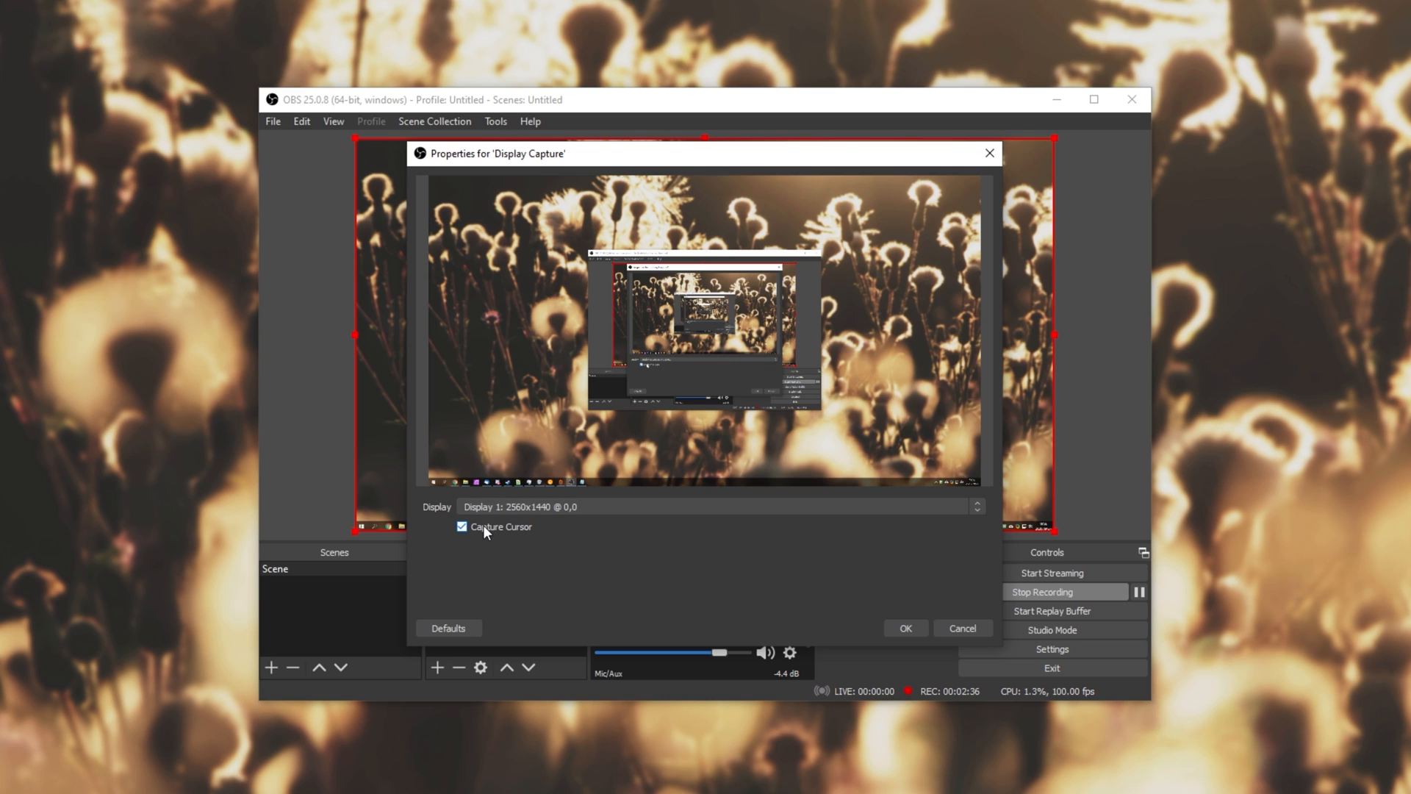
mouse_move(517, 536)
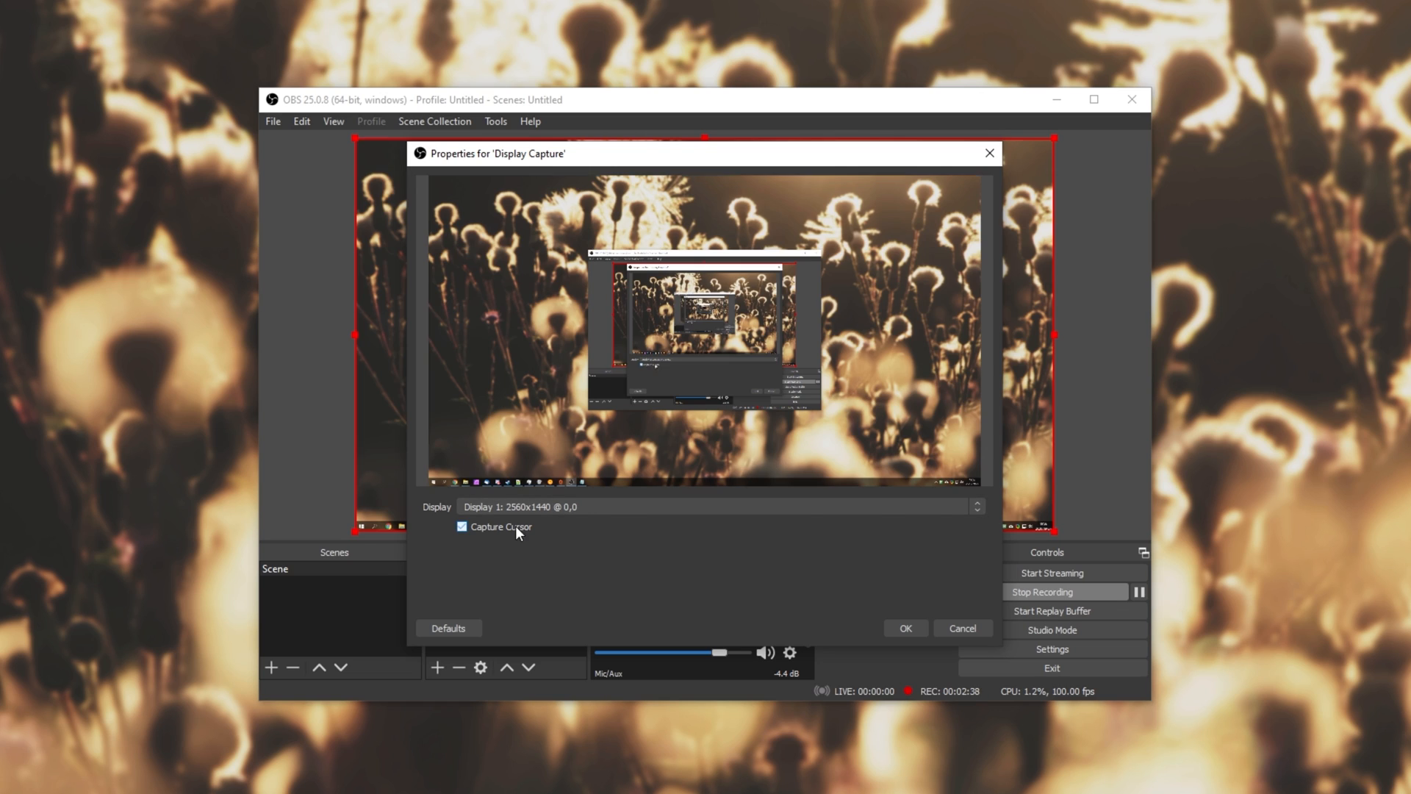
mouse_move(588, 457)
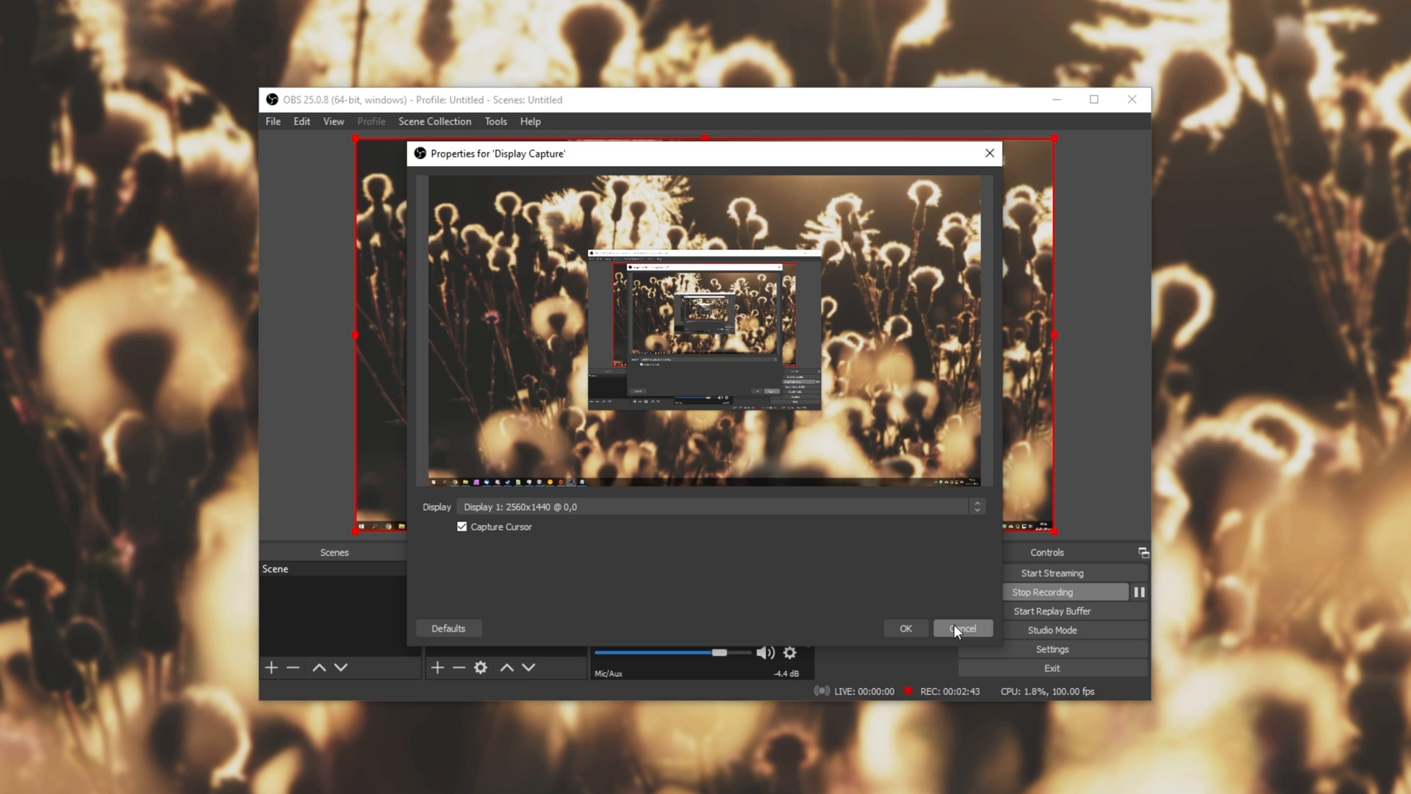
click(962, 628)
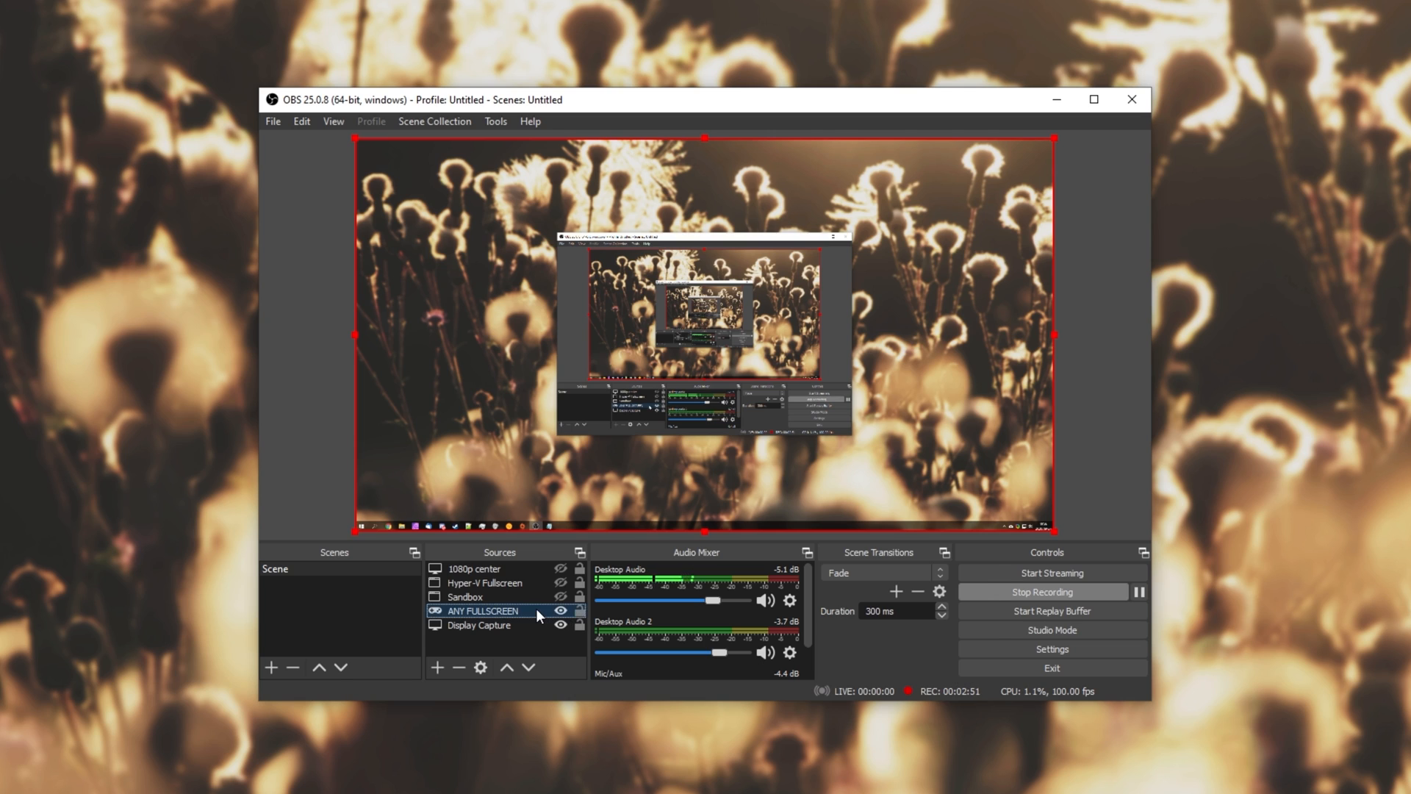
Step: Review the ANY FULLSCREEN game capture's properties, leave mode and Capture Cursor on, and confirm
double_click(482, 610)
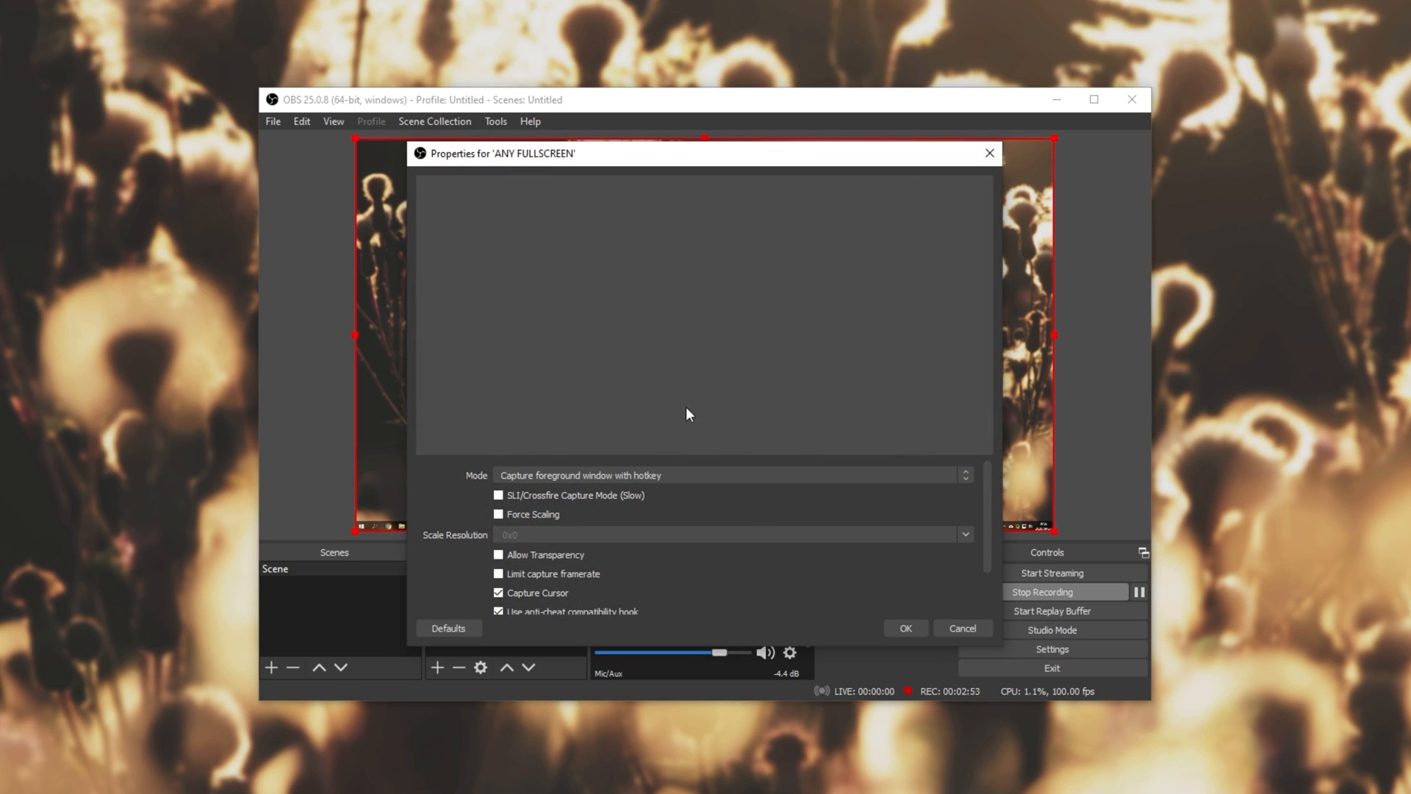
click(732, 475)
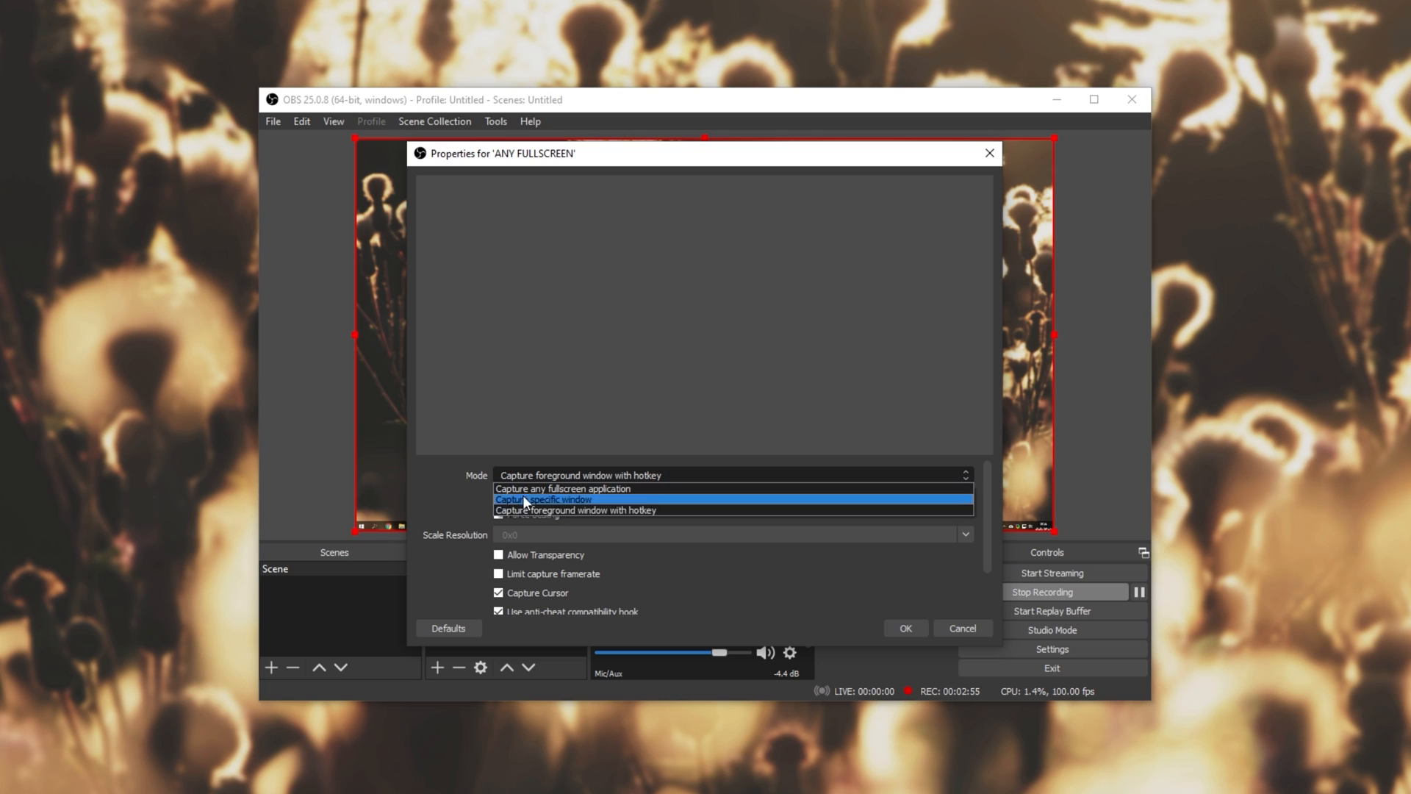
click(574, 510)
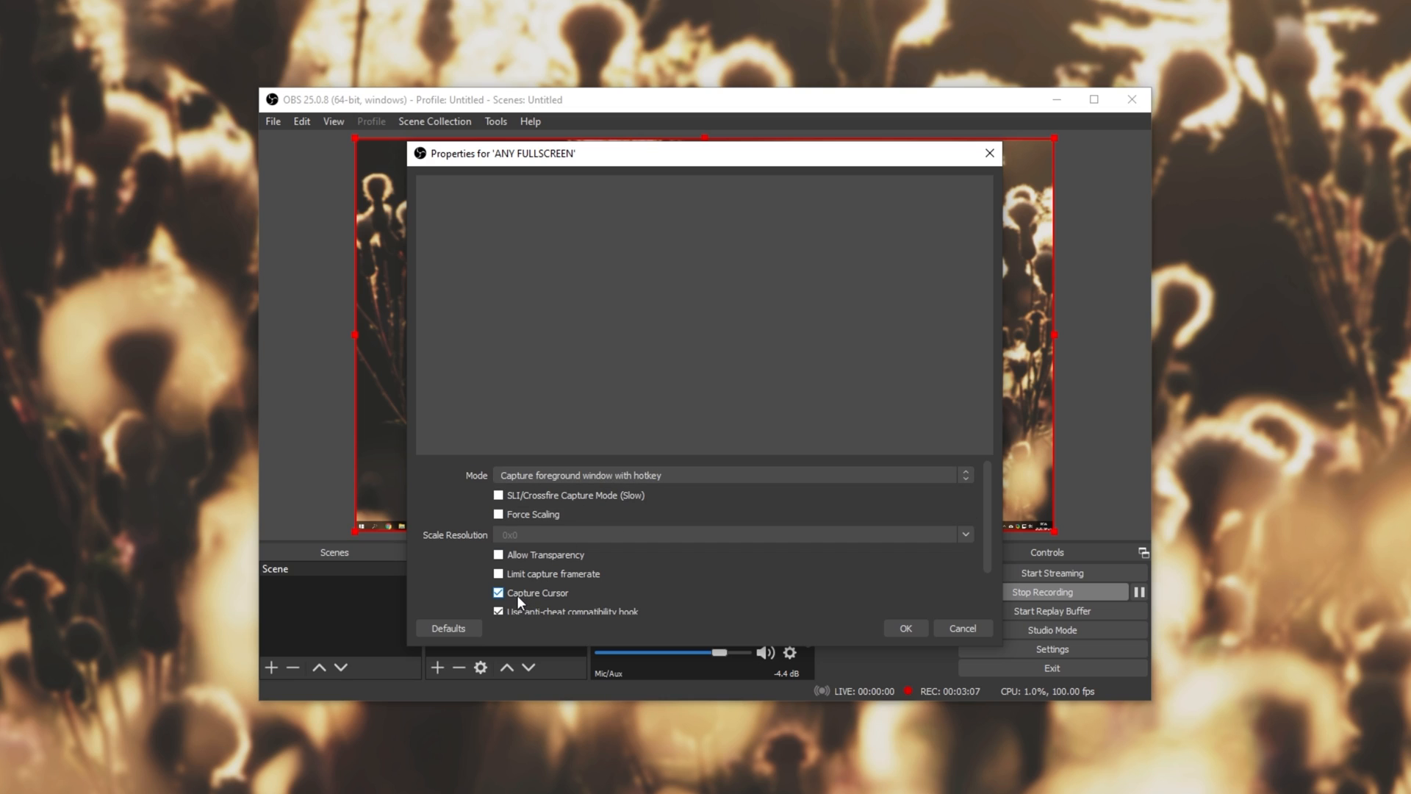
click(498, 593)
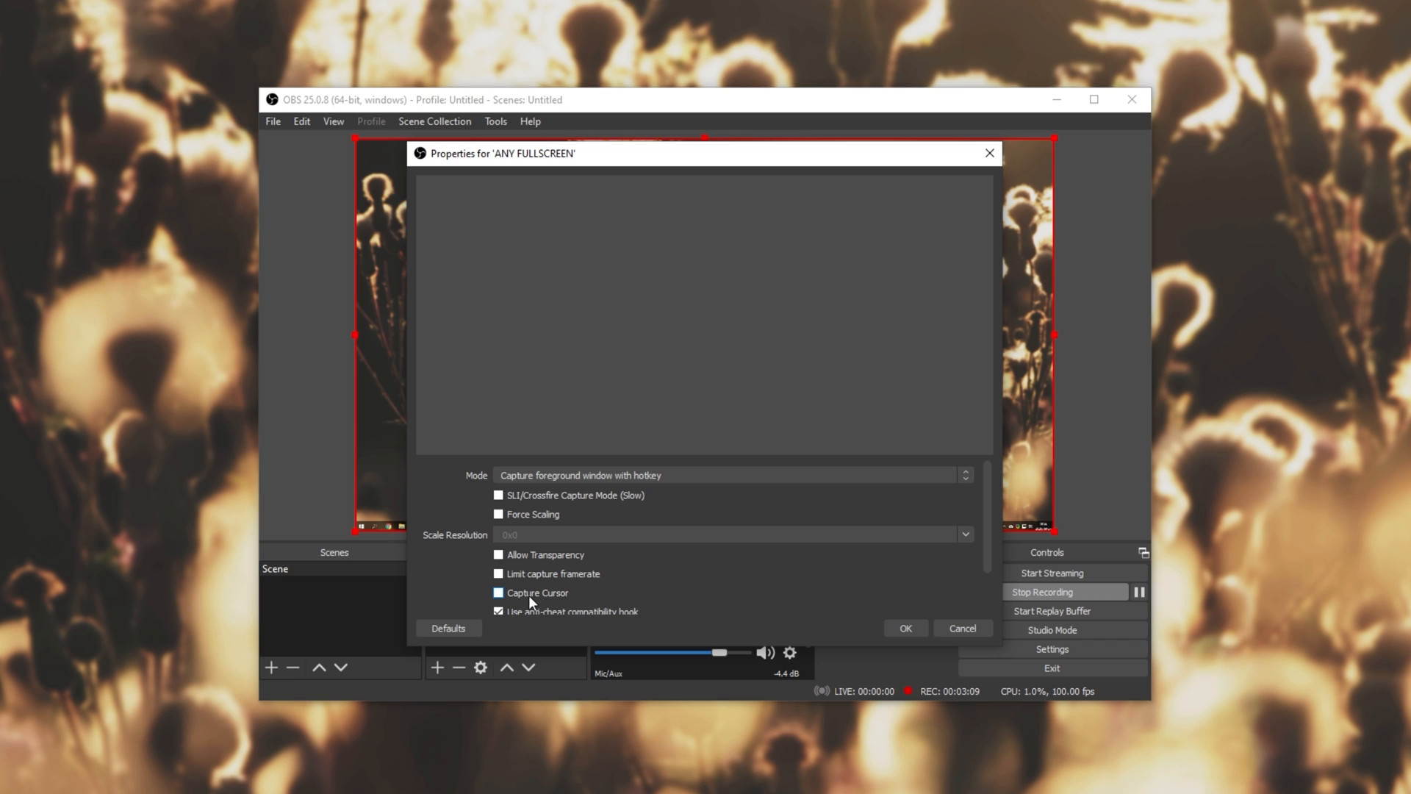
click(498, 592)
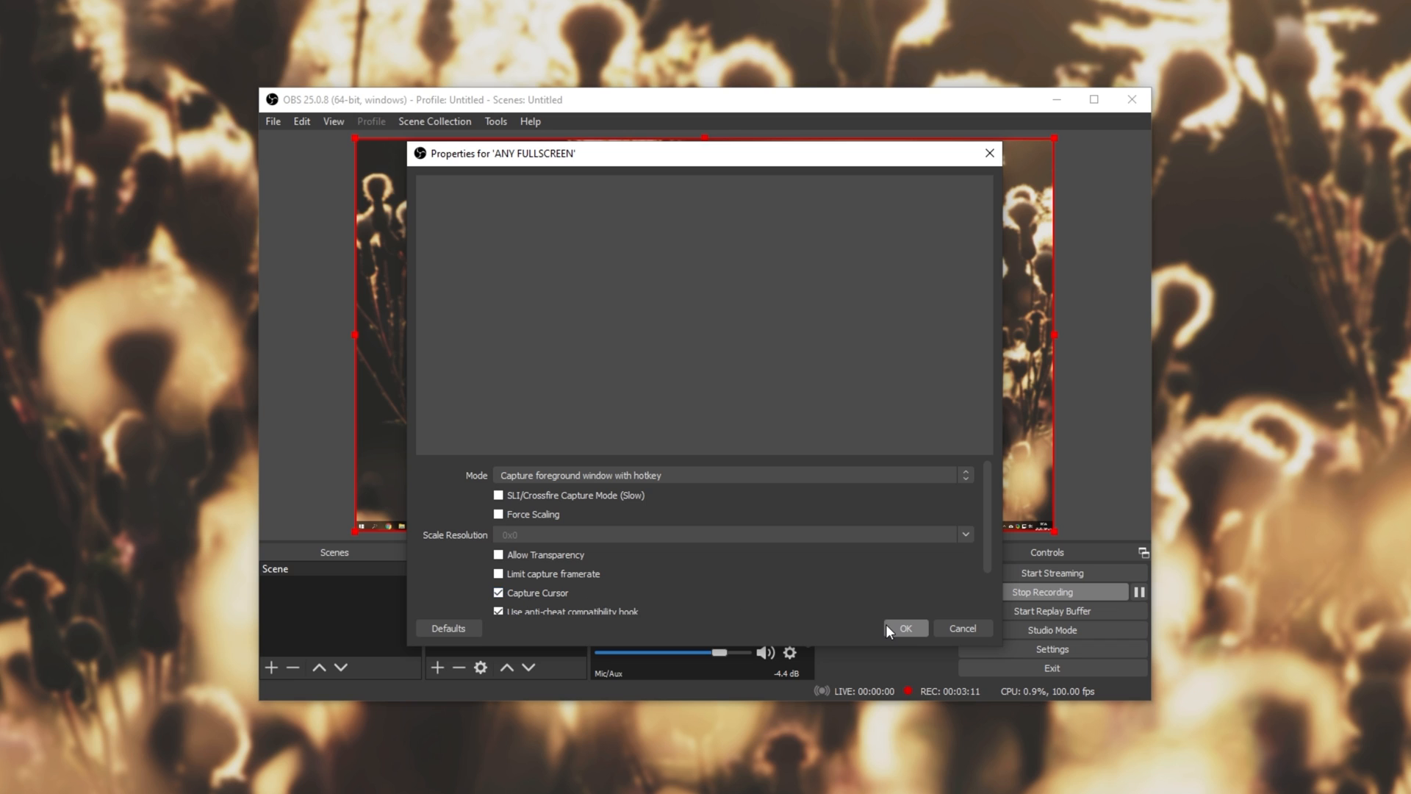
click(907, 627)
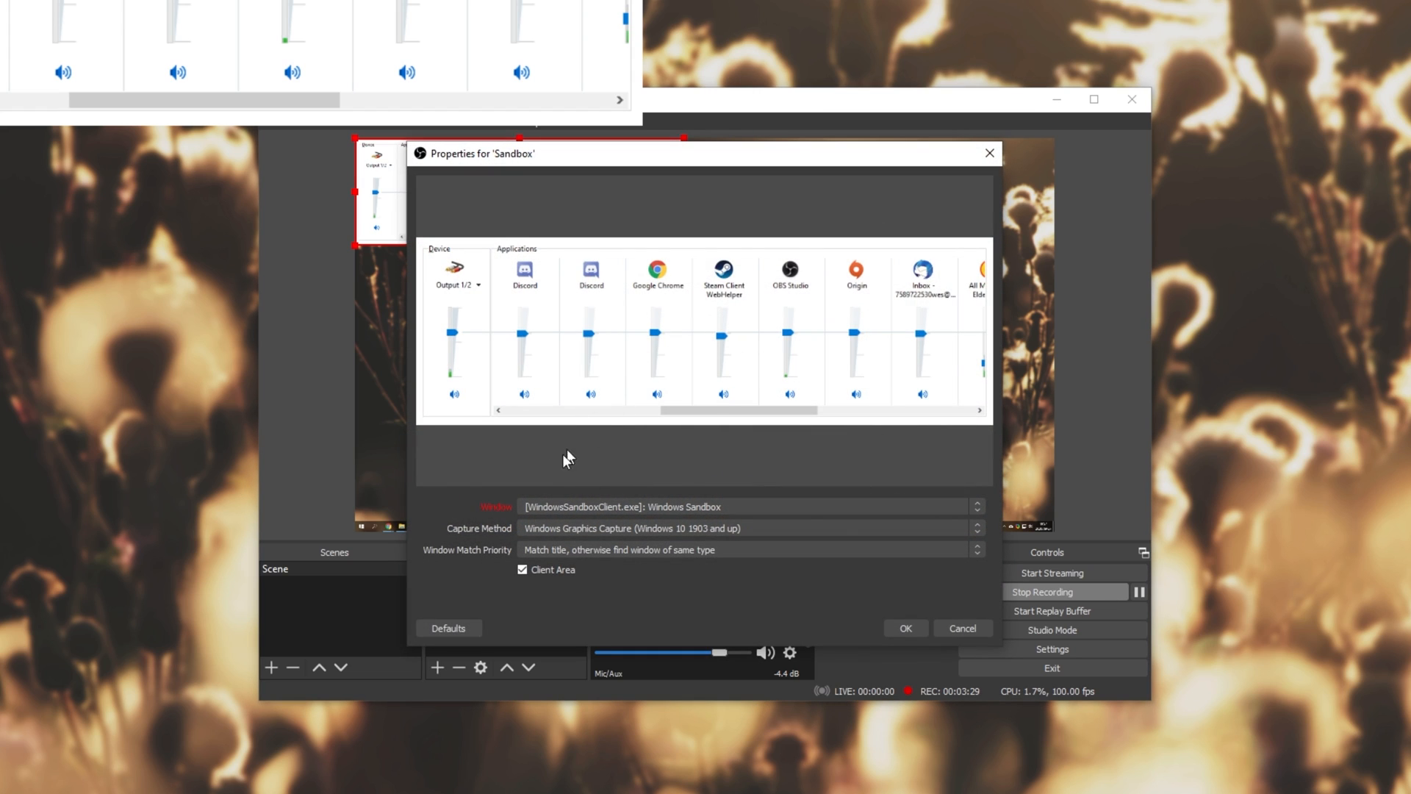
mouse_move(626, 605)
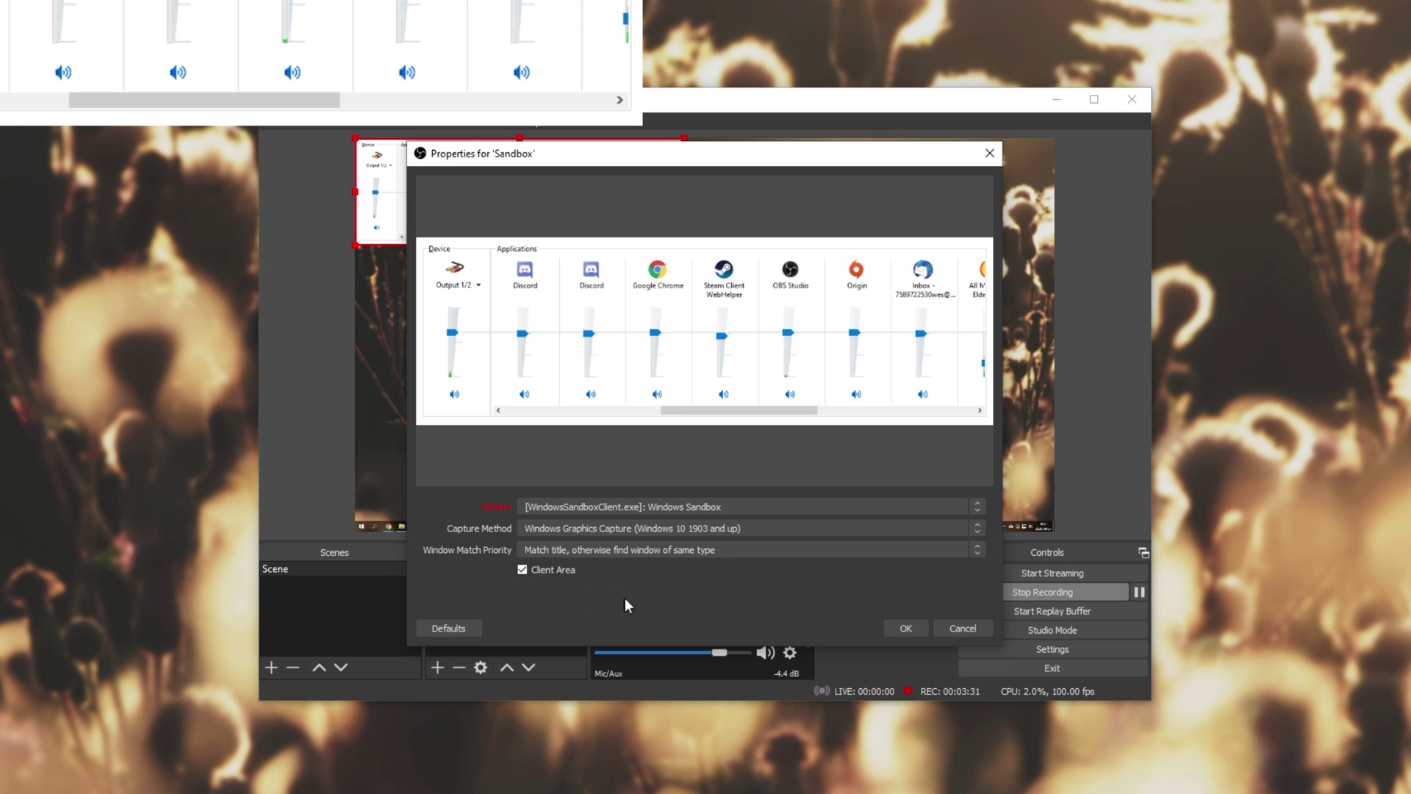
mouse_move(575, 597)
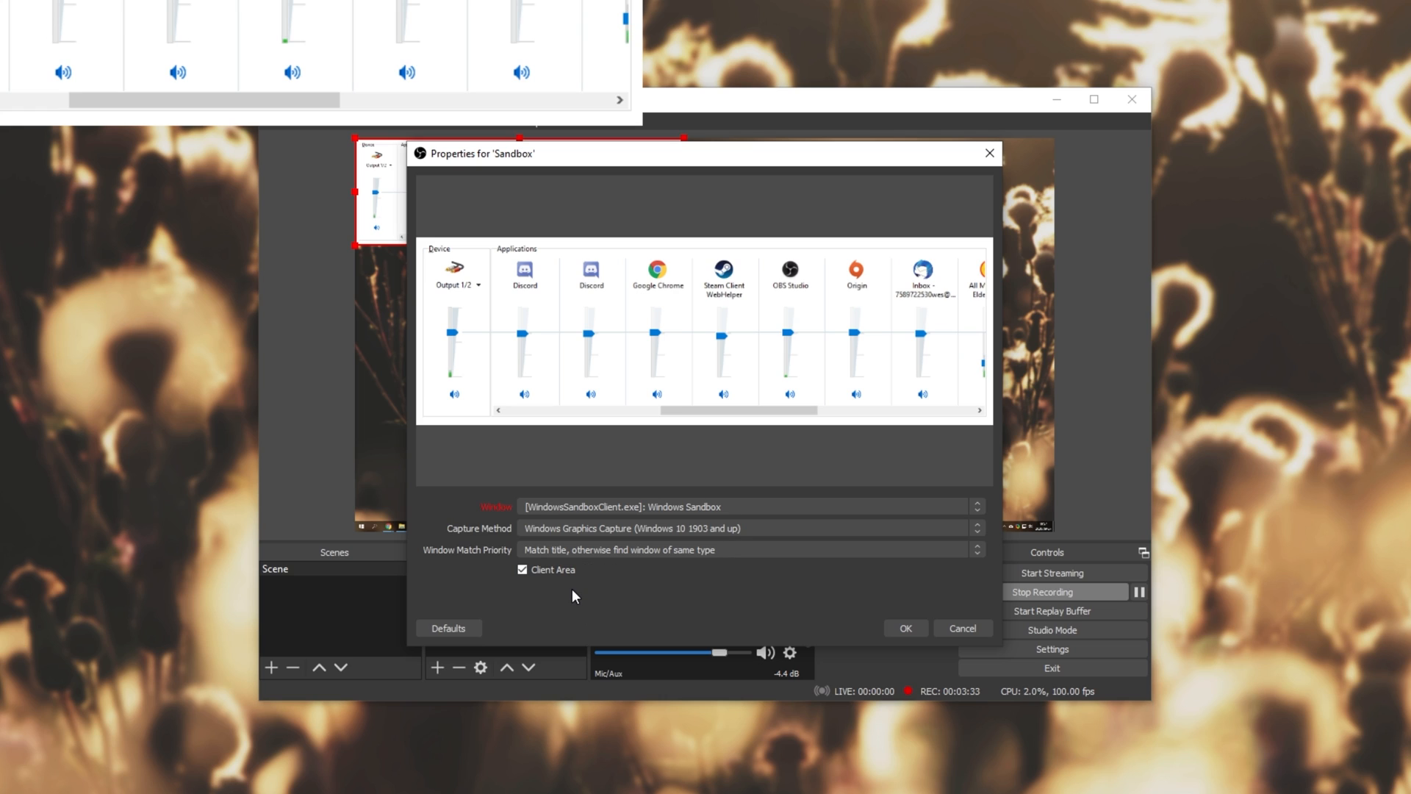
mouse_move(550, 591)
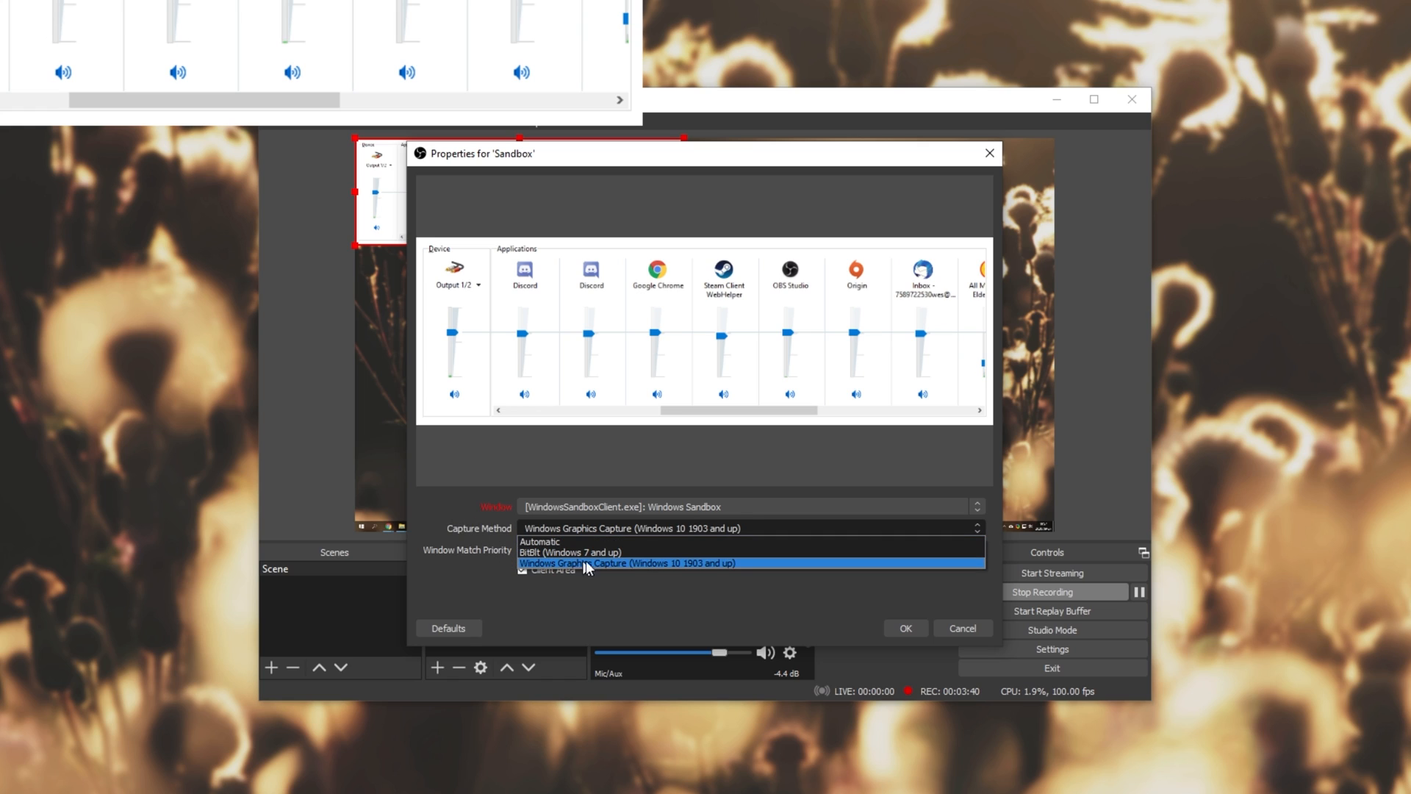
mouse_move(735, 570)
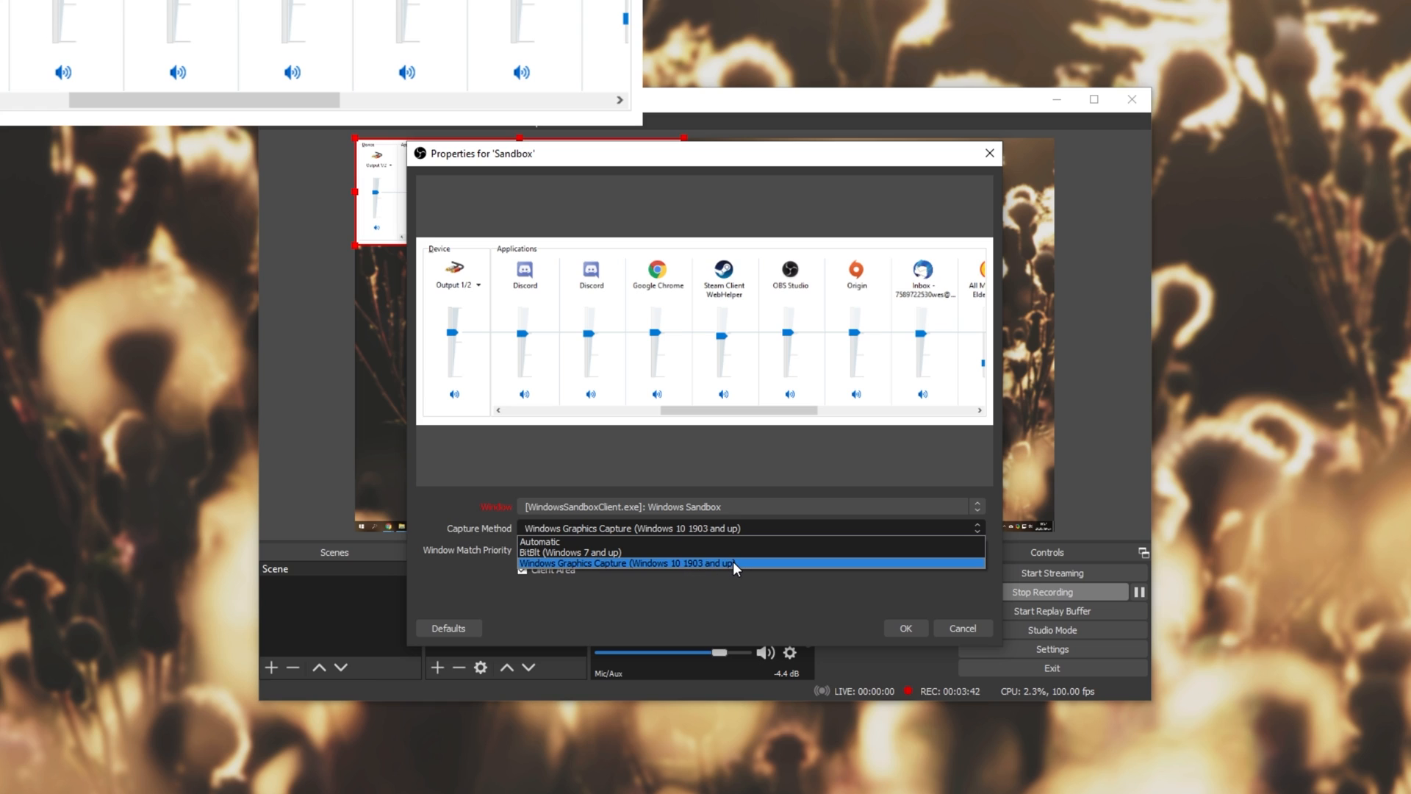
Step: Set the Sandbox capture method to BitBlt (Windows 7 and up) and turn Capture Cursor off
click(575, 552)
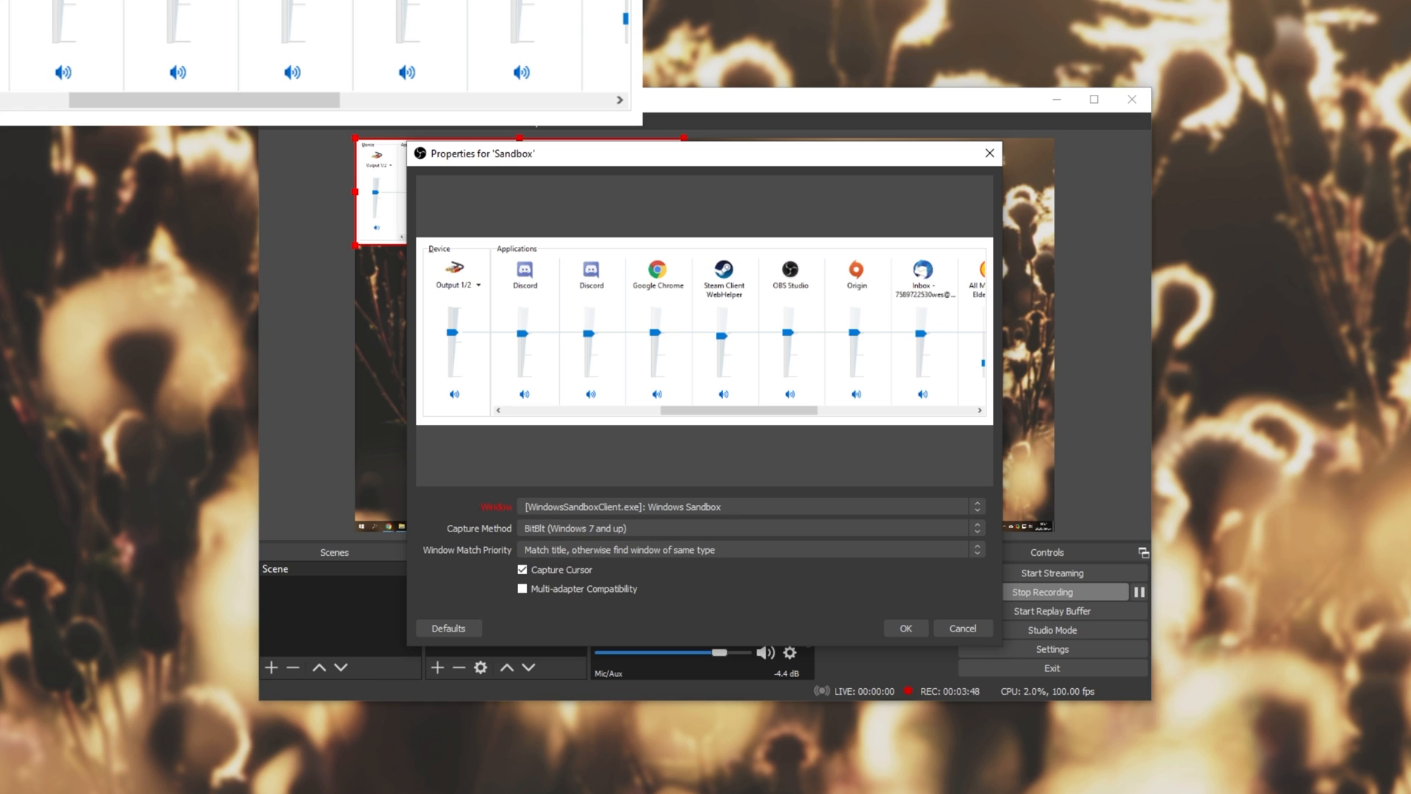
mouse_move(616, 394)
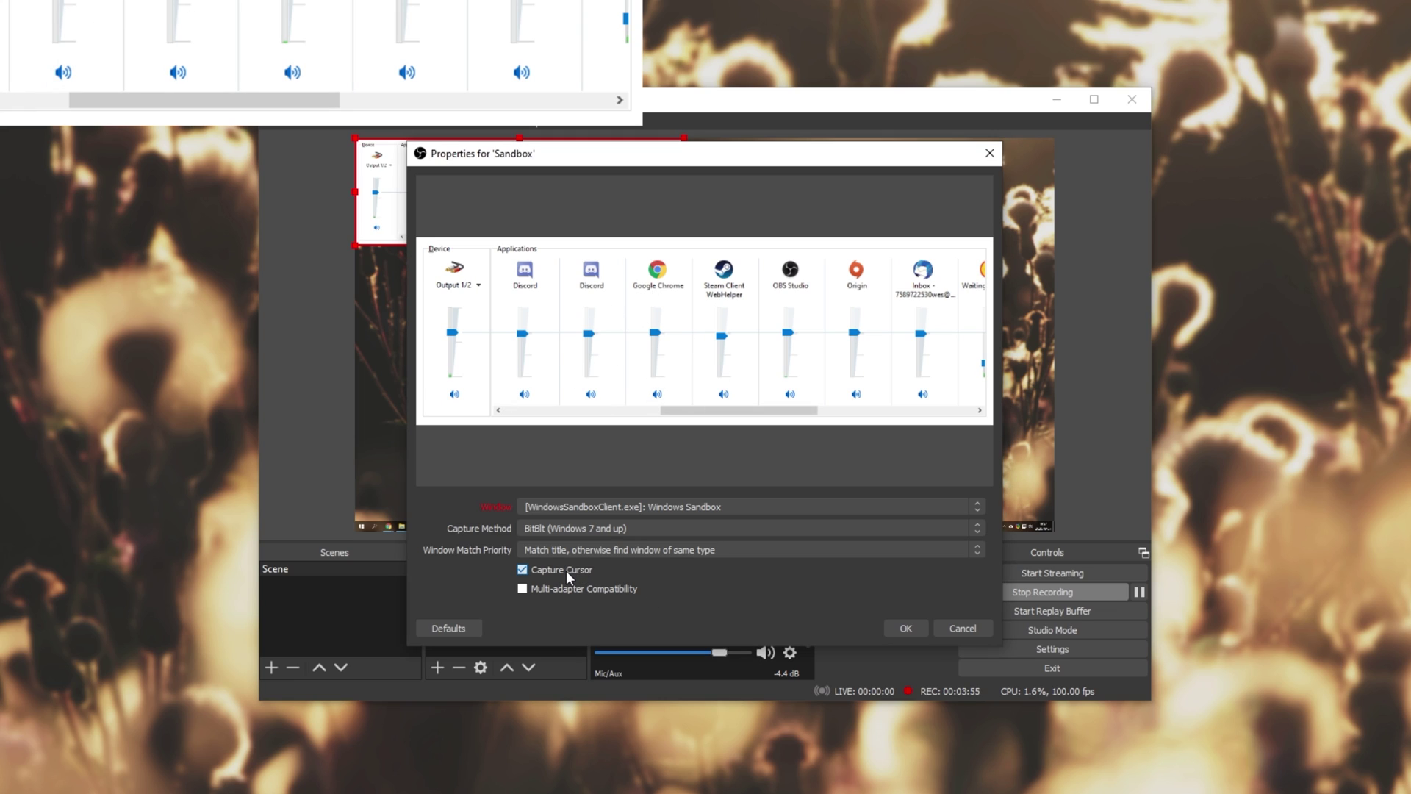
click(522, 571)
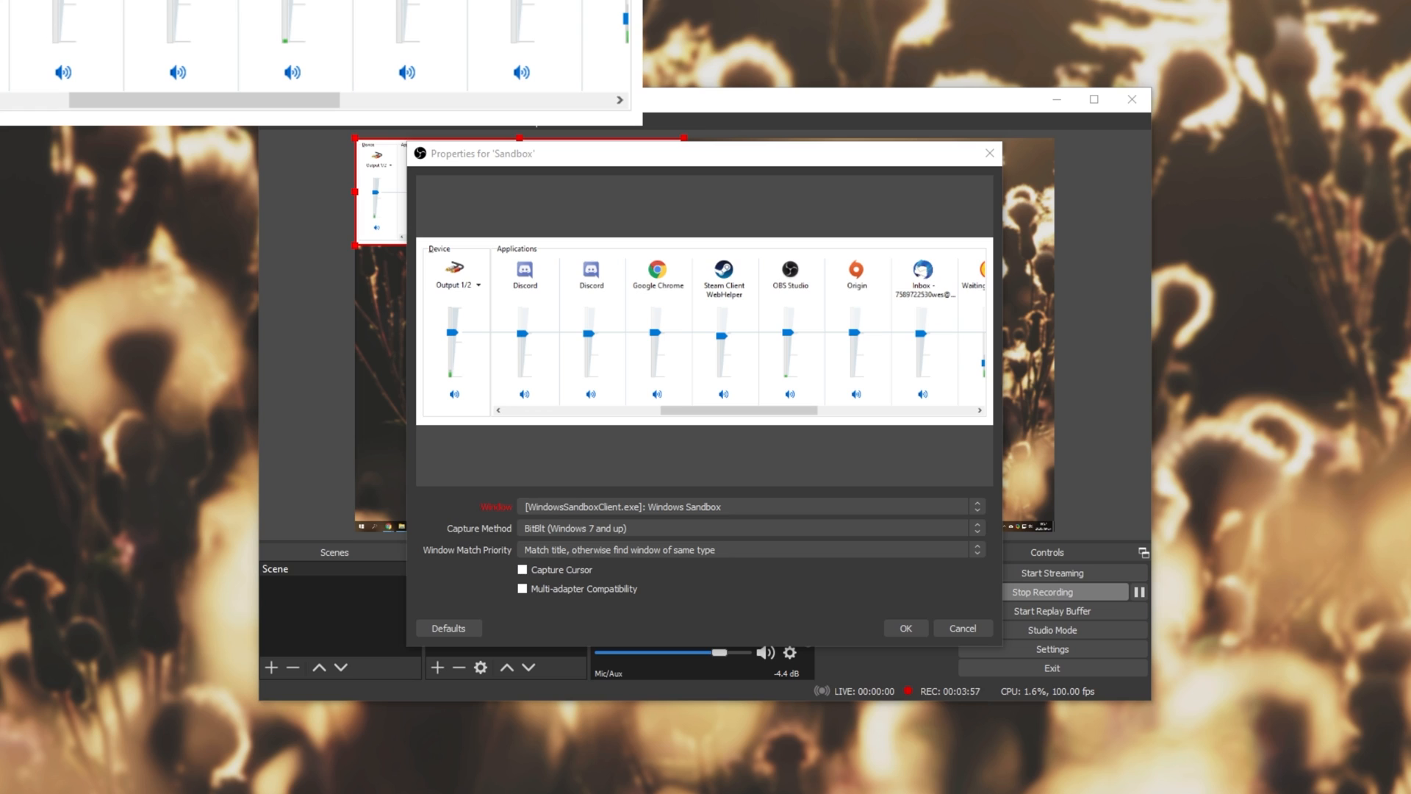